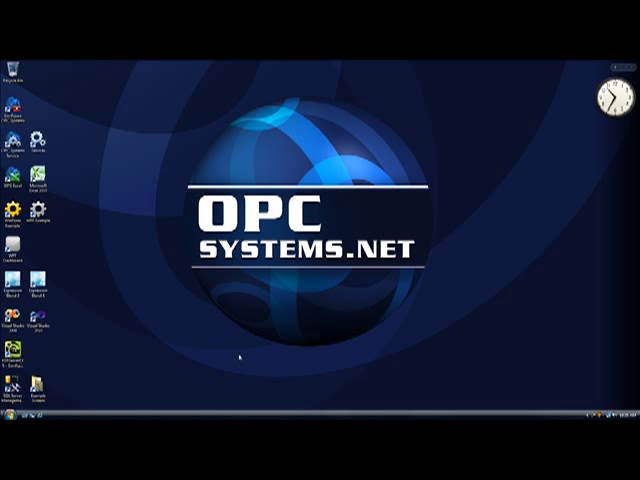
mouse_move(20, 412)
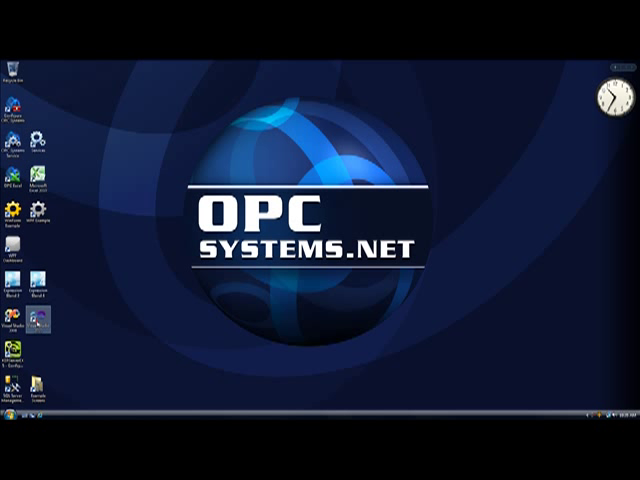
Step: Launch Visual Studio 2010 from its desktop icon
double_click(40, 325)
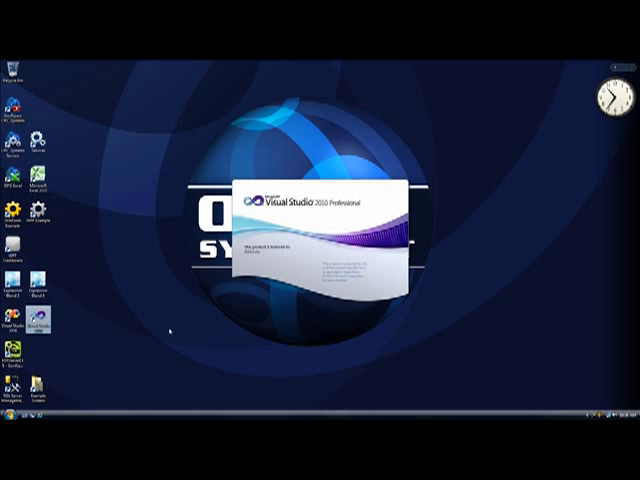
mouse_move(170, 330)
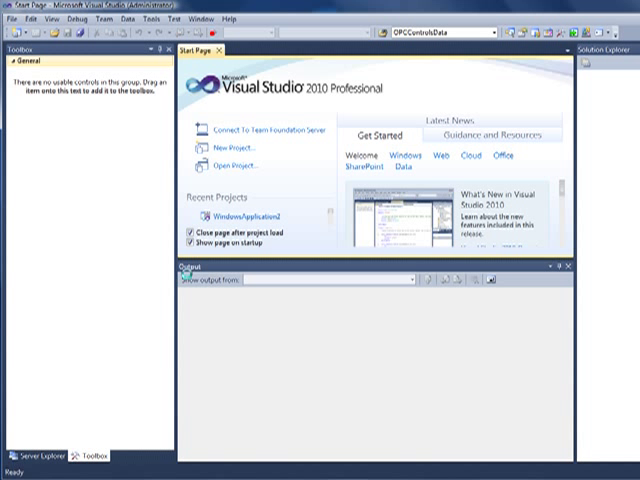
Step: Start a new project from the Visual Studio Start Page
left_click(237, 147)
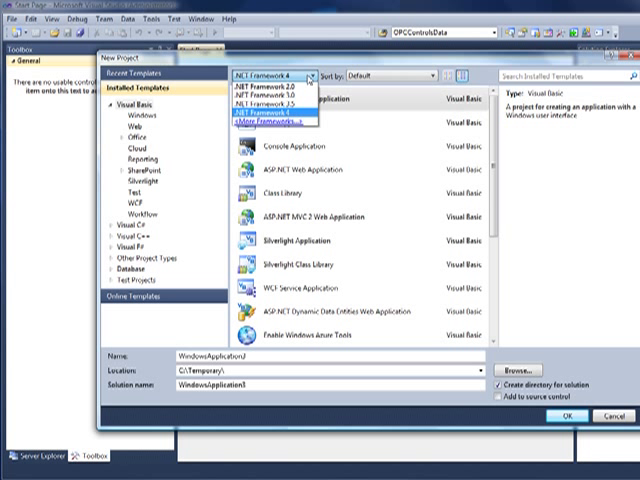
mouse_move(275, 88)
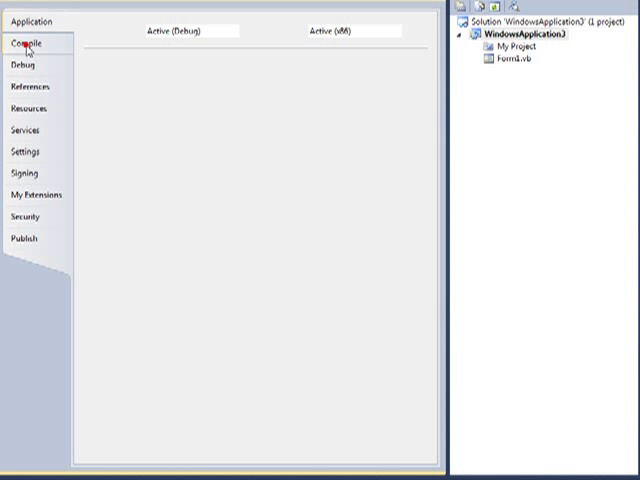
Step: Open the project's Compile settings and its Advanced Compile Options
left_click(33, 44)
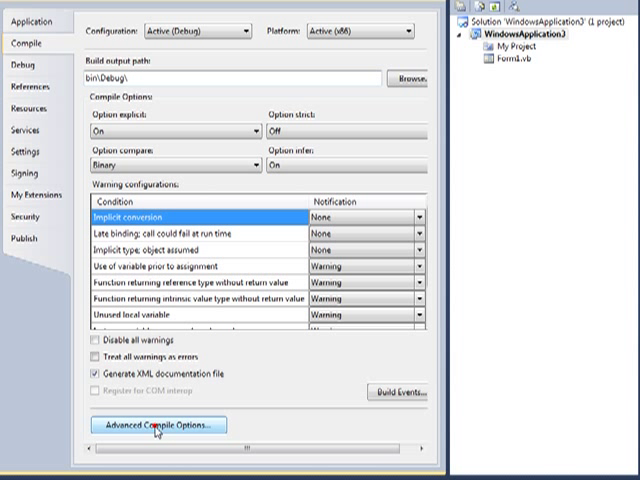
left_click(154, 424)
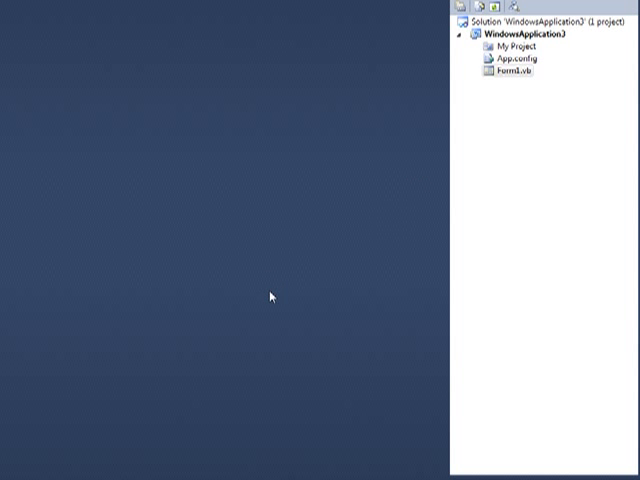
Step: Open Form1.vb from Solution Explorer in the designer
double_click(516, 70)
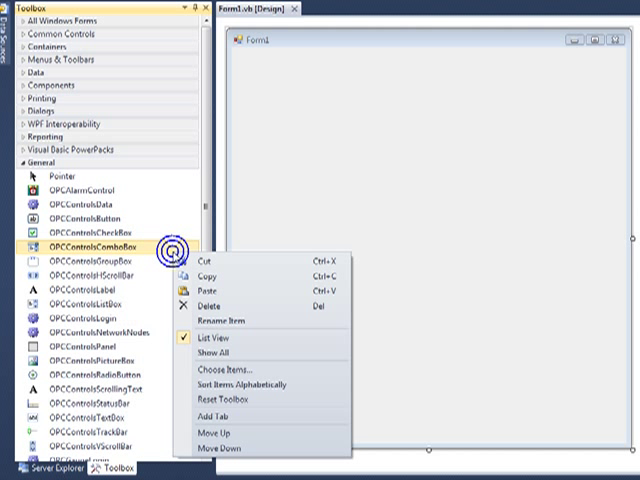
mouse_move(217, 370)
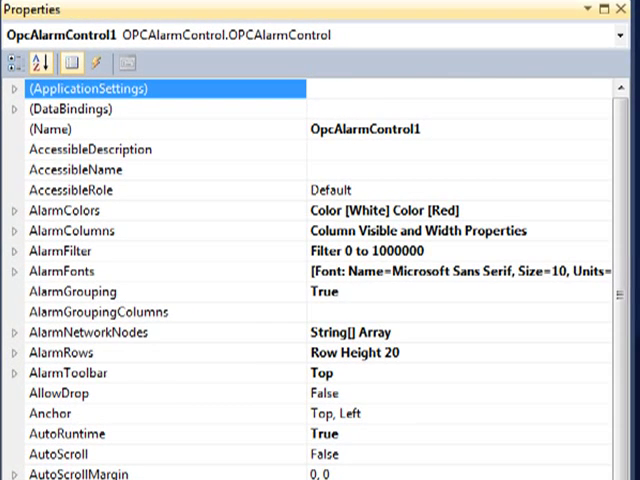
mouse_move(278, 470)
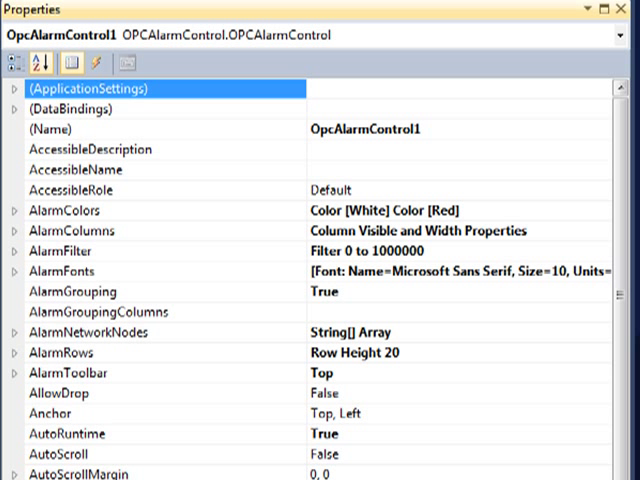
scroll("down", 3)
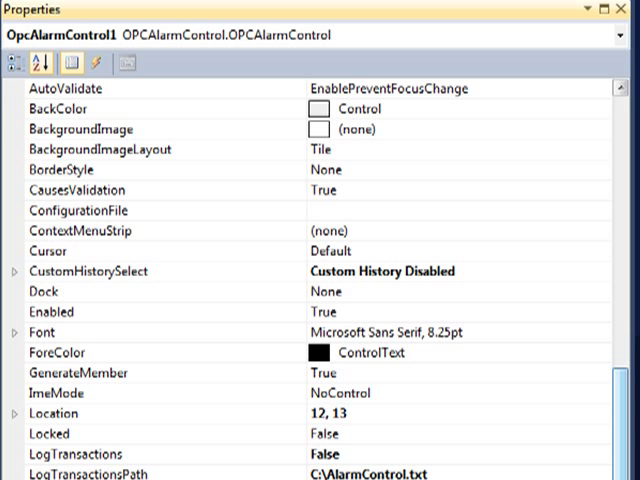
scroll("up", 3)
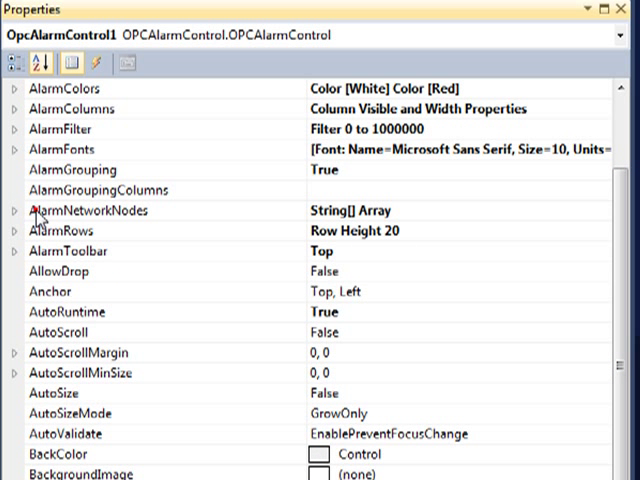
left_click(100, 210)
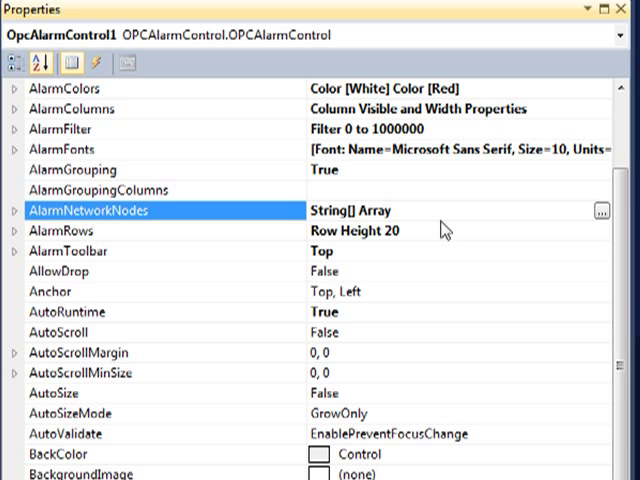
Step: Open the AlarmNetworkNodes browse dialog to set localhost
left_click(601, 210)
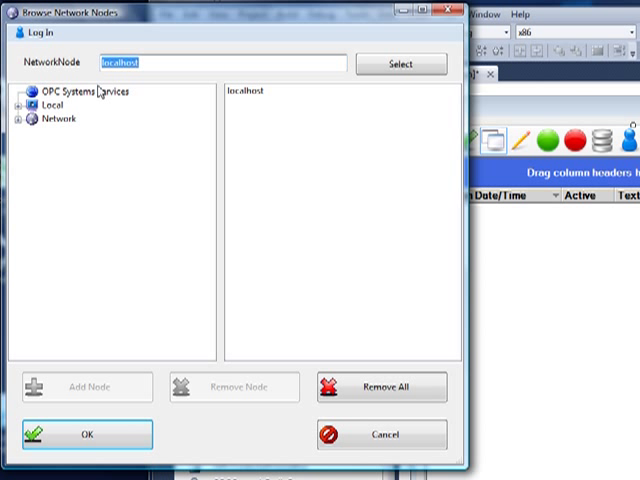
mouse_move(97, 90)
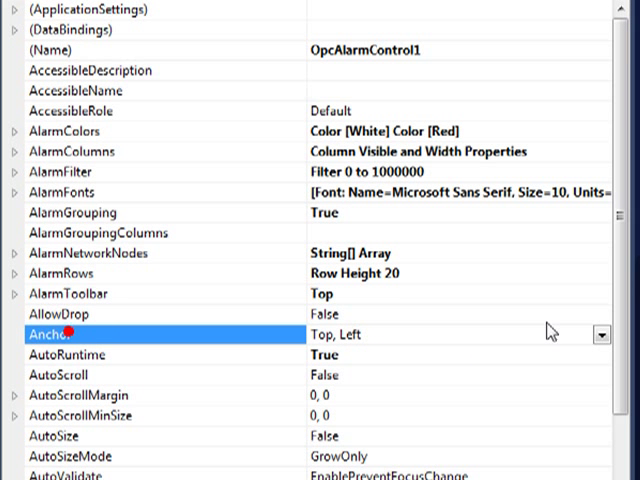
left_click(601, 335)
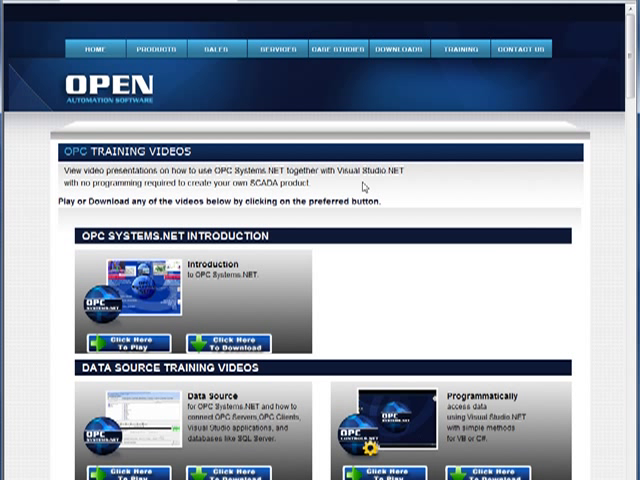
Step: Follow a top navigation link to another Open Automation Software page
left_click(529, 48)
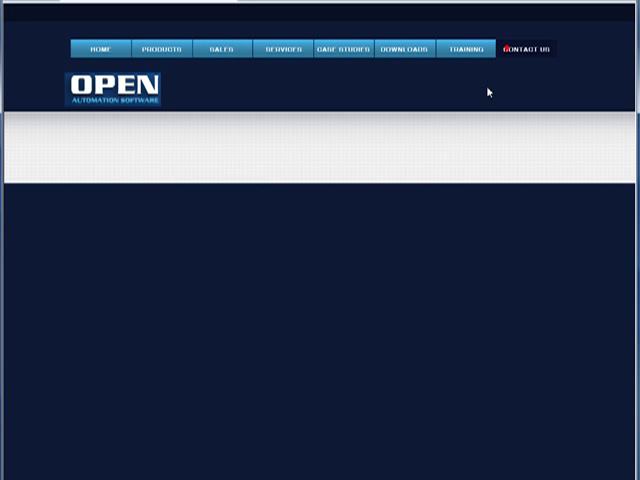